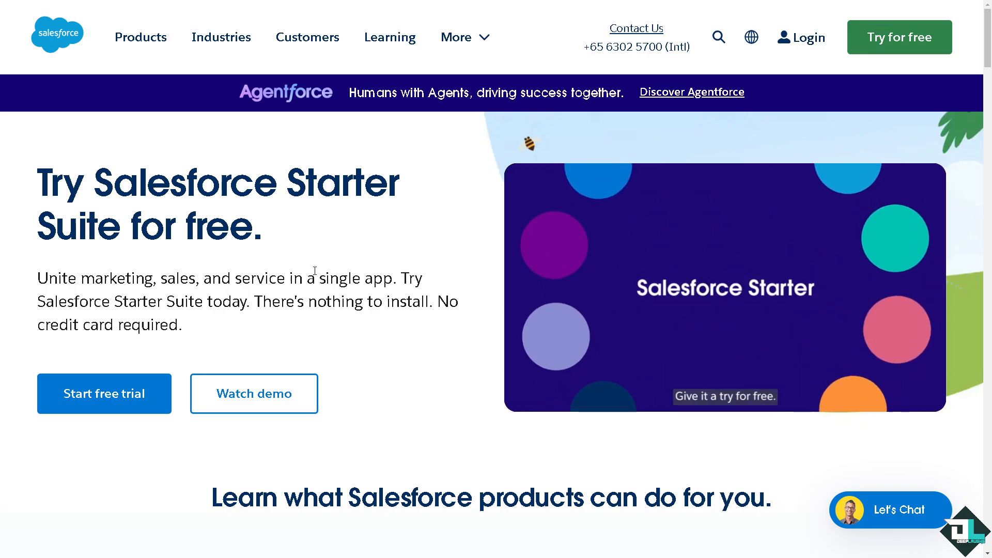
Step: Log into Salesforce from salesforce.com and land on Seller Home
{"action": "left_click", "coordinate": [806, 37]}
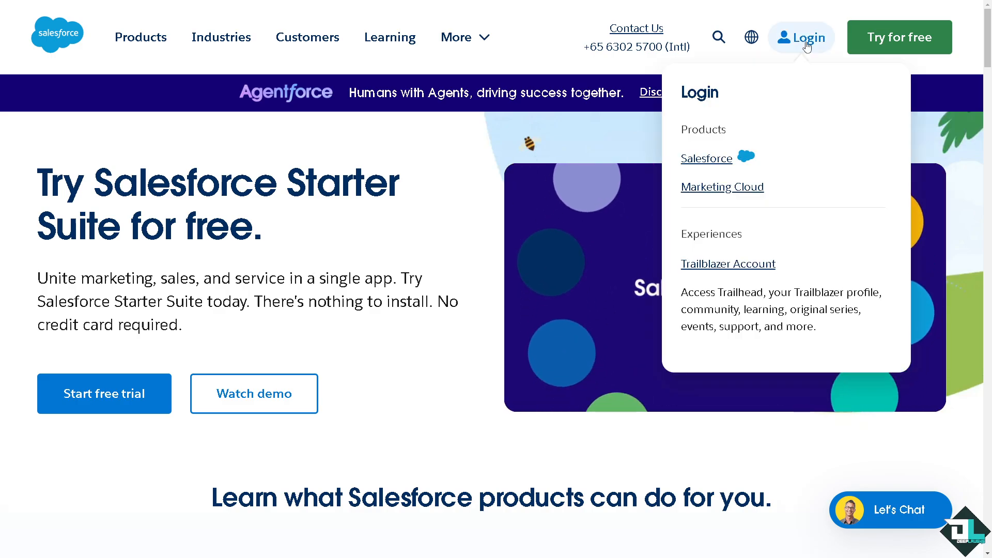
{"action": "left_click", "coordinate": [707, 158]}
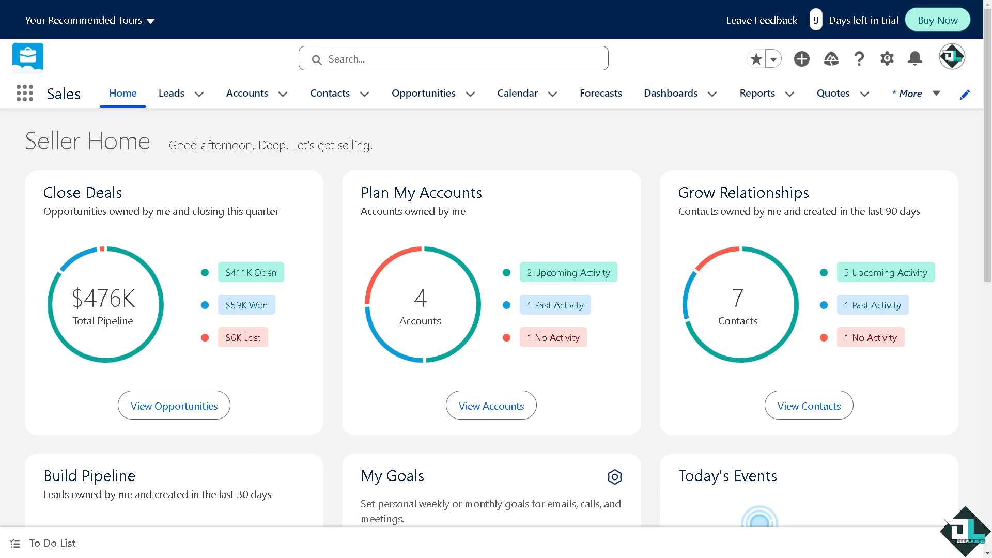
{"action": "mouse_move", "coordinate": [523, 202]}
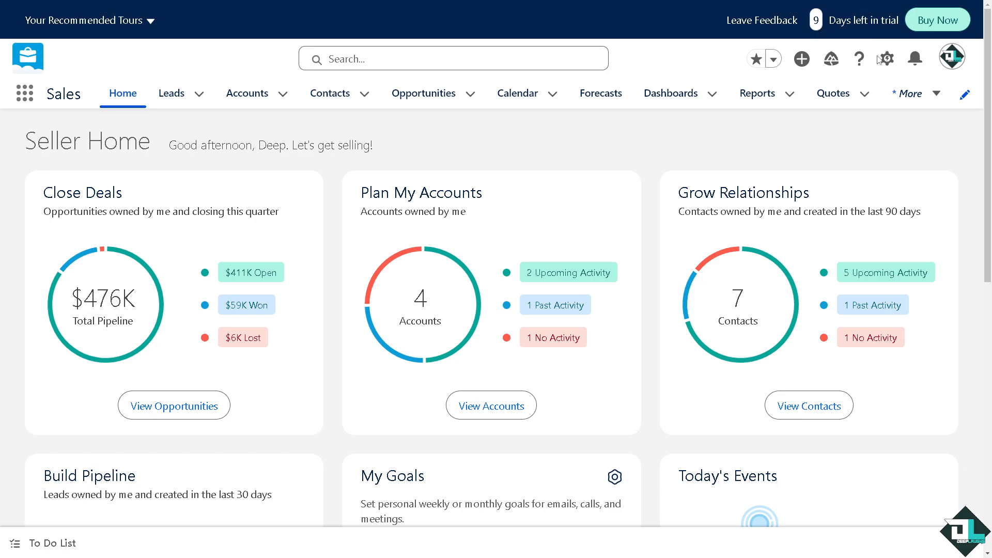
Step: Go to Setup Home via the gear menu
{"action": "left_click", "coordinate": [889, 57]}
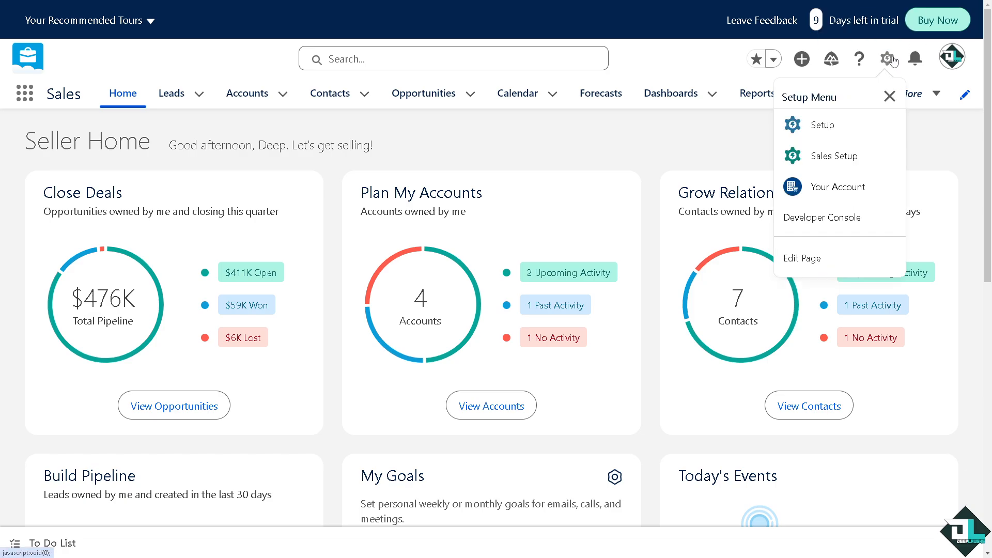
{"action": "left_click", "coordinate": [823, 124]}
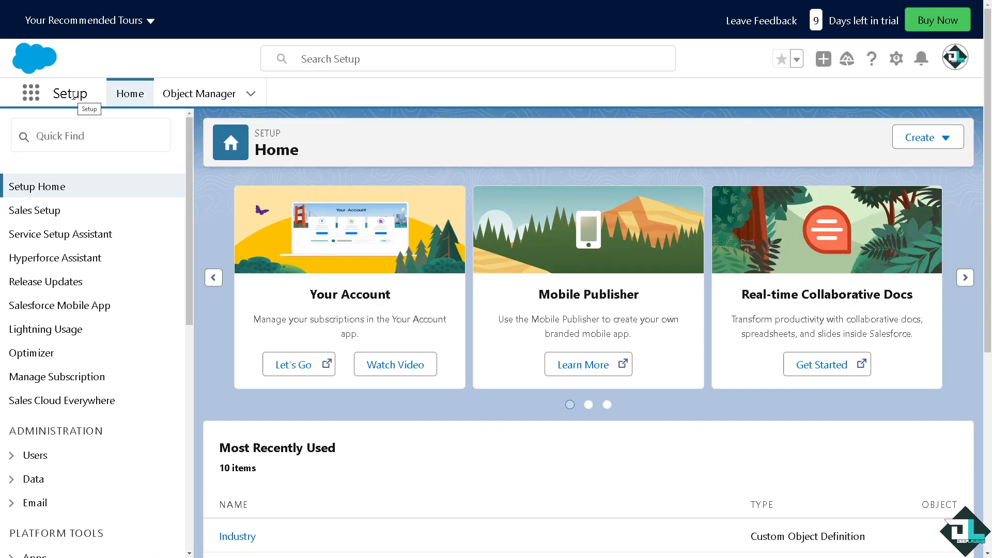
Step: Search 'Data Import' in Quick Find and reach the Data Import Wizard page
{"action": "type", "text": "Data"}
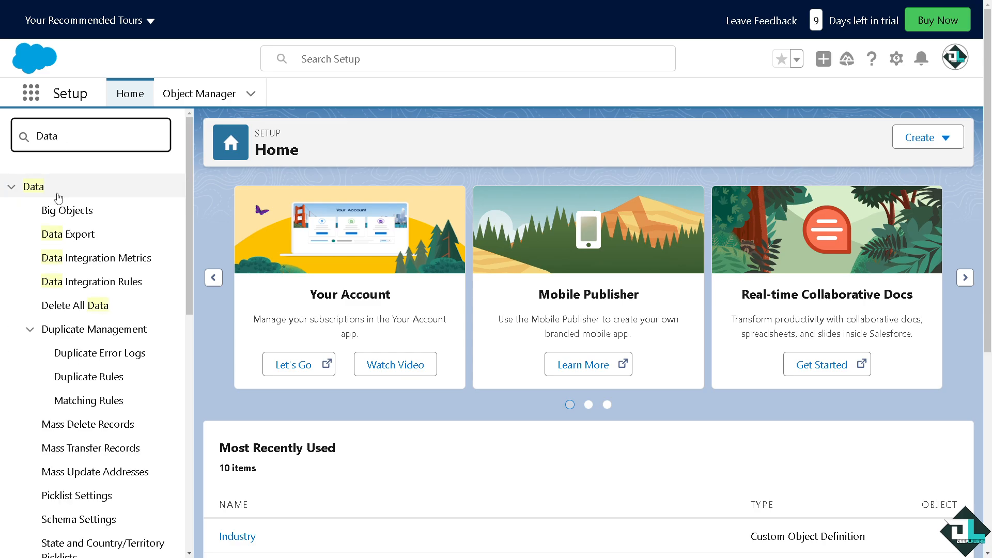
{"action": "mouse_move", "coordinate": [88, 200]}
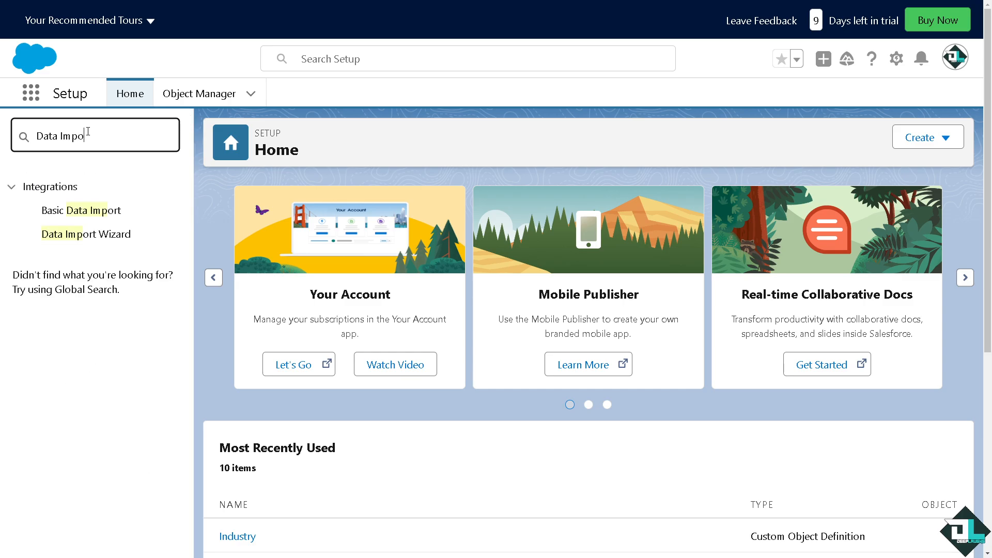
{"action": "mouse_move", "coordinate": [75, 240]}
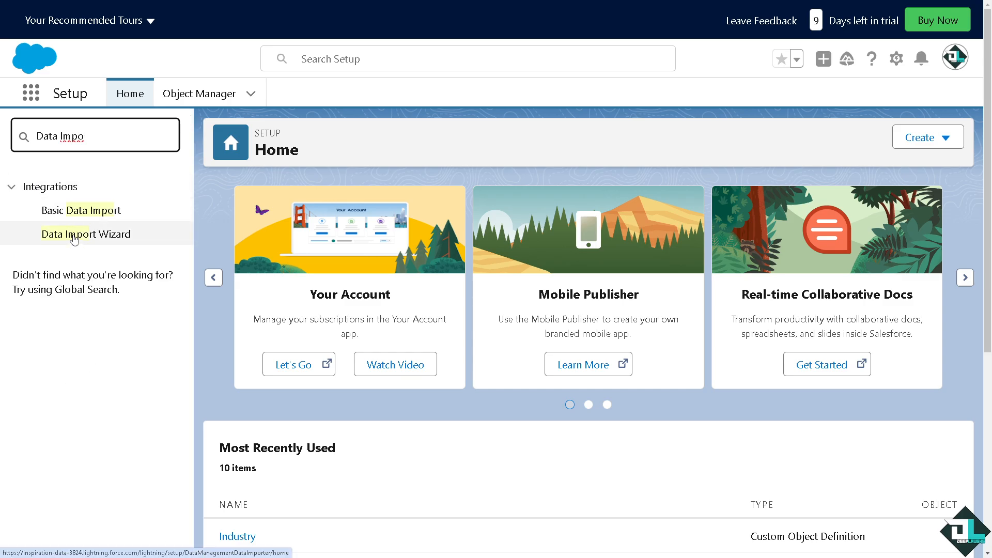
{"action": "left_click", "coordinate": [86, 233]}
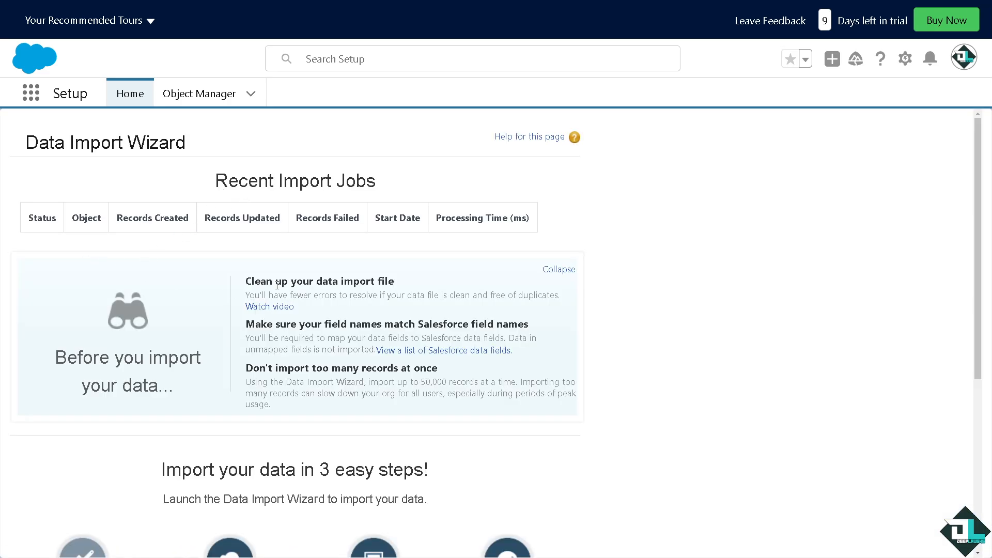
{"action": "mouse_move", "coordinate": [447, 315]}
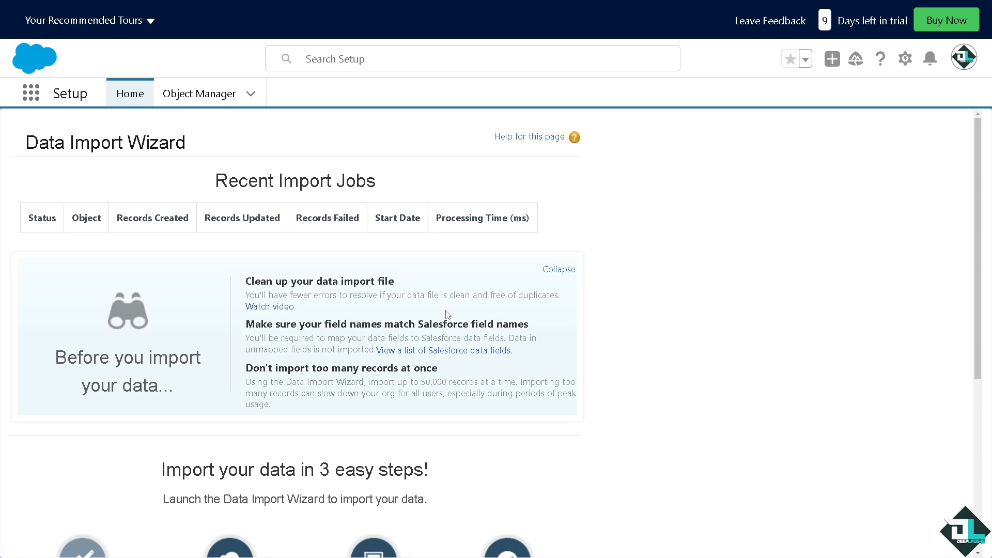
{"action": "mouse_move", "coordinate": [523, 334]}
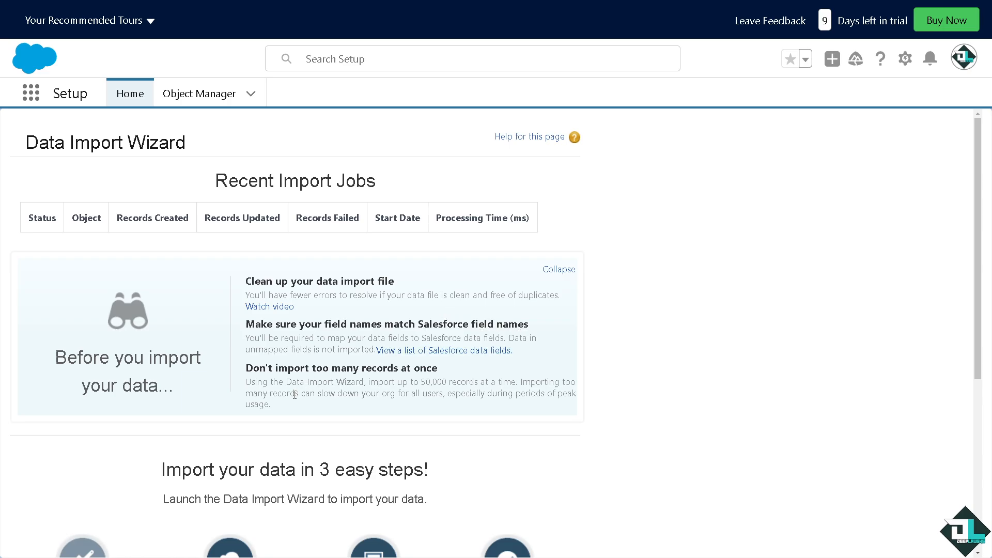
Step: Scroll to the Launch Wizard option on the Data Import Wizard page
{"action": "scroll", "scroll_direction": "down", "scroll_amount": 3}
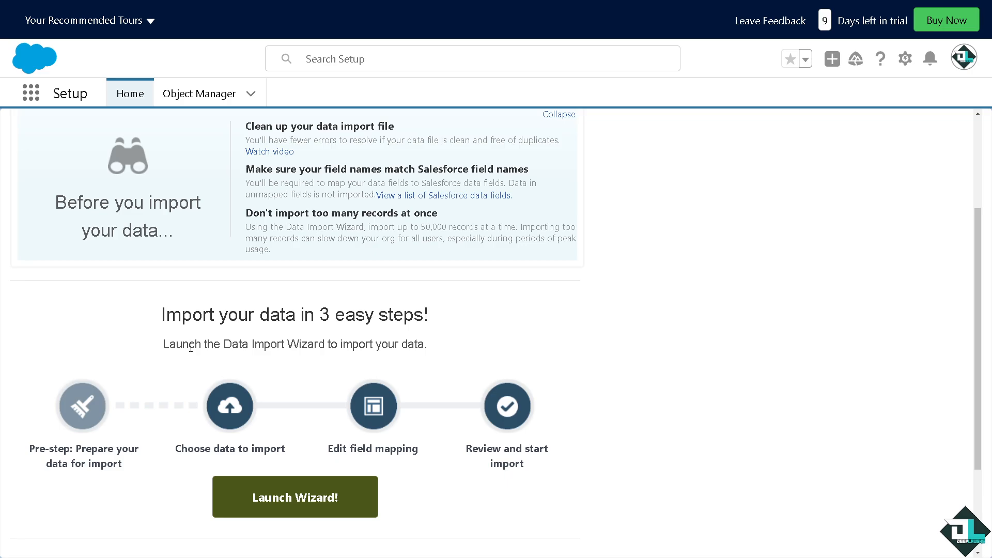
{"action": "mouse_move", "coordinate": [96, 430]}
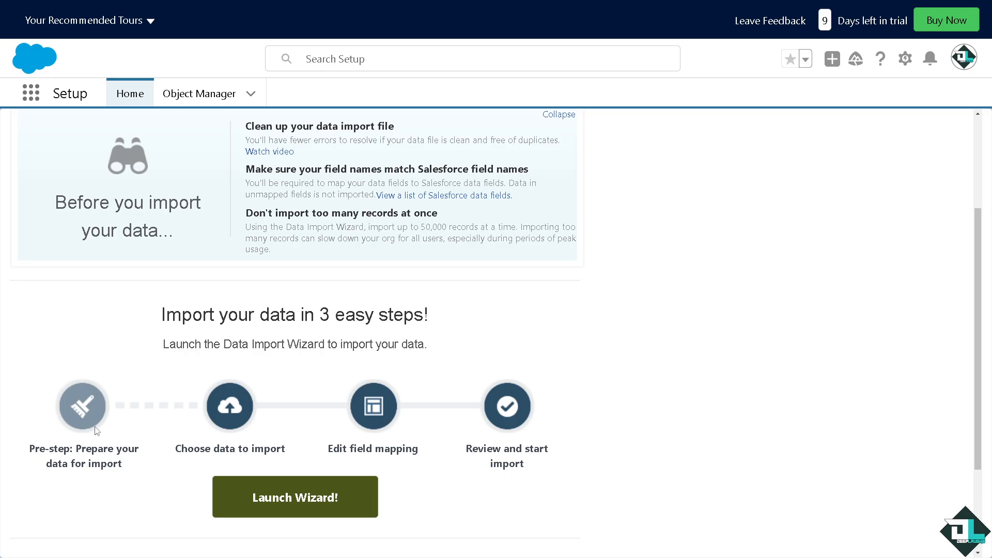
{"action": "mouse_move", "coordinate": [447, 440]}
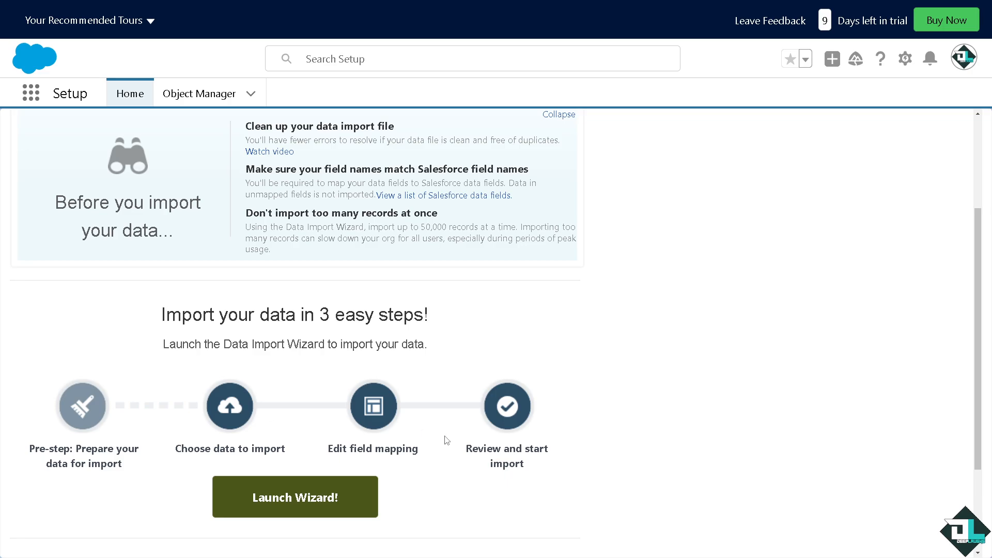
{"action": "mouse_move", "coordinate": [335, 444]}
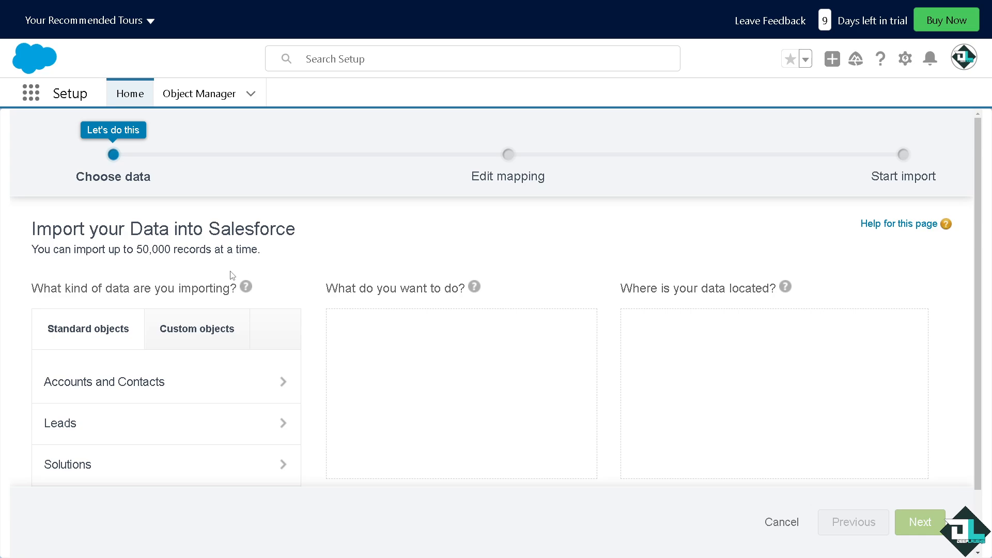
{"action": "mouse_move", "coordinate": [262, 289]}
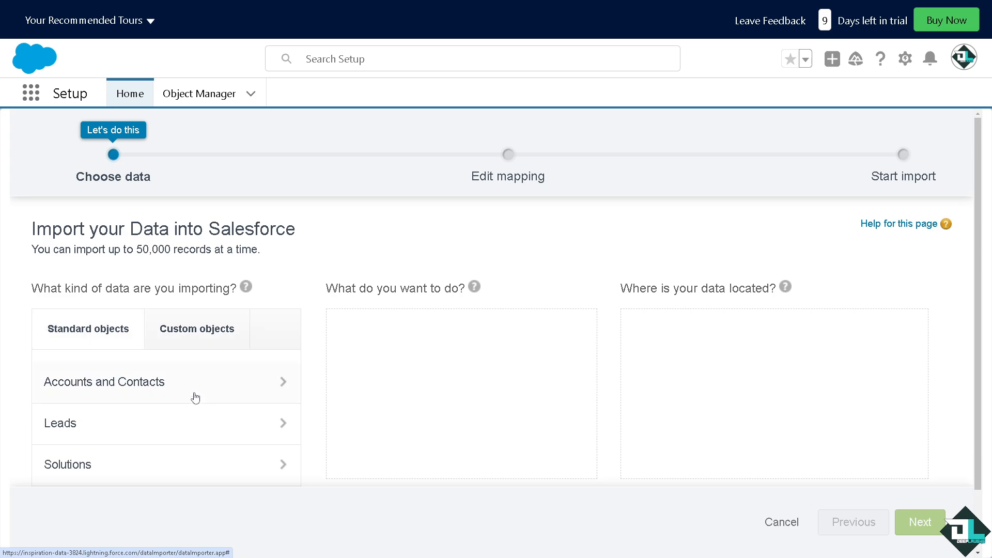
{"action": "mouse_move", "coordinate": [213, 387]}
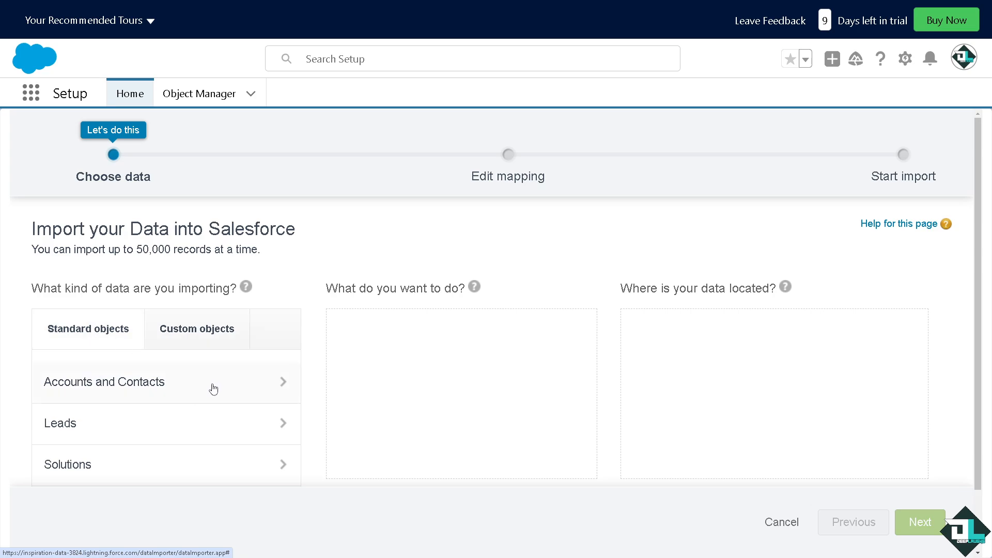
Step: Choose Accounts and Contacts with Add new records for the import
{"action": "left_click", "coordinate": [104, 382]}
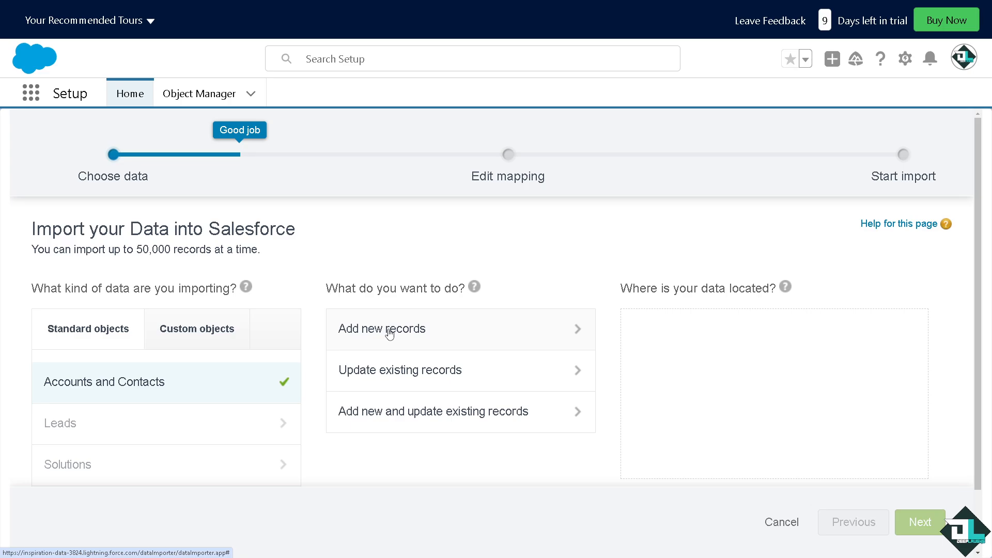
{"action": "mouse_move", "coordinate": [416, 380]}
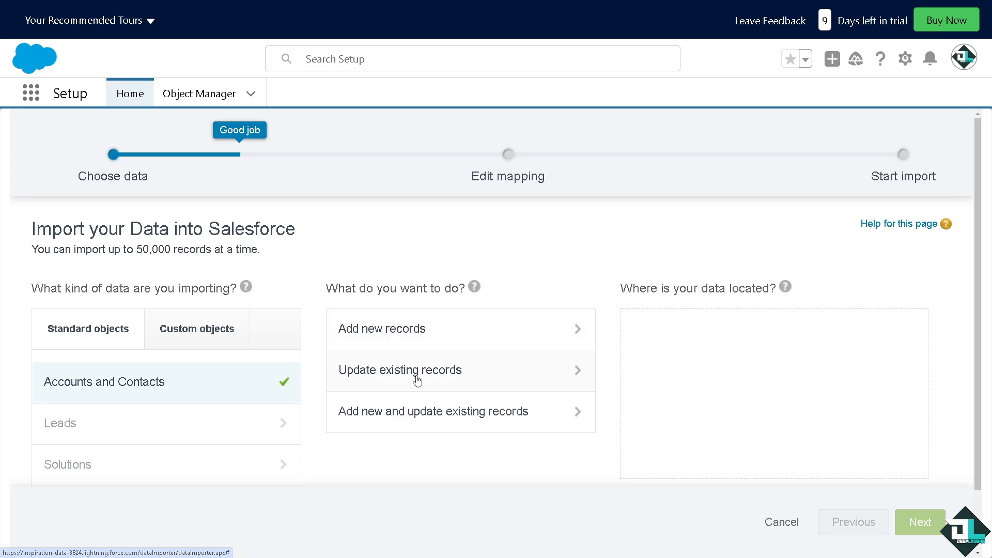
{"action": "mouse_move", "coordinate": [454, 419]}
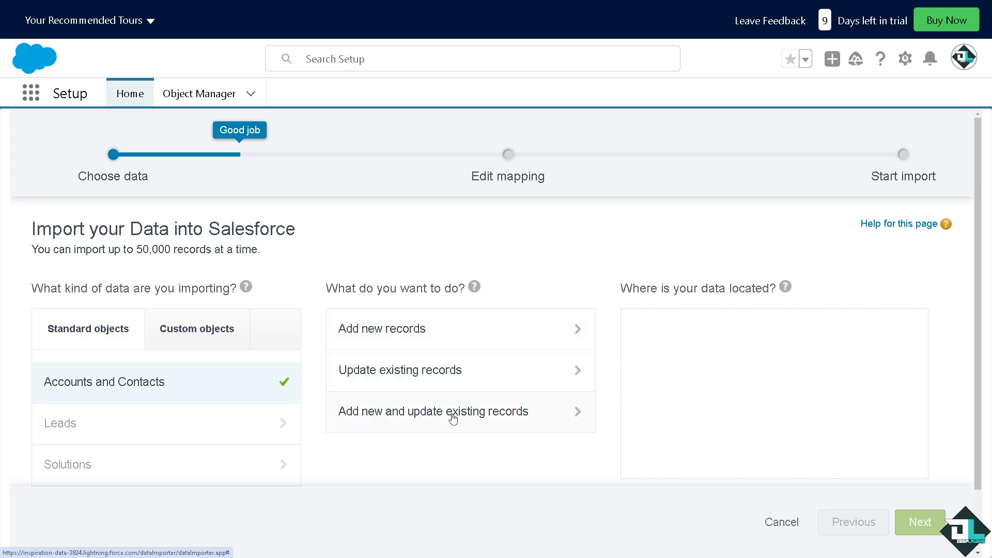
{"action": "left_click", "coordinate": [382, 328]}
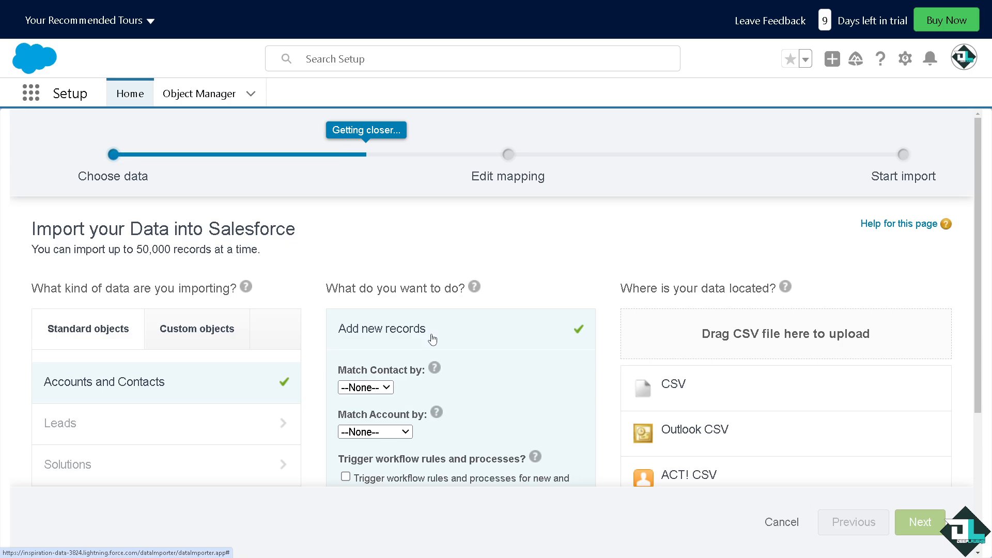
{"action": "mouse_move", "coordinate": [492, 362]}
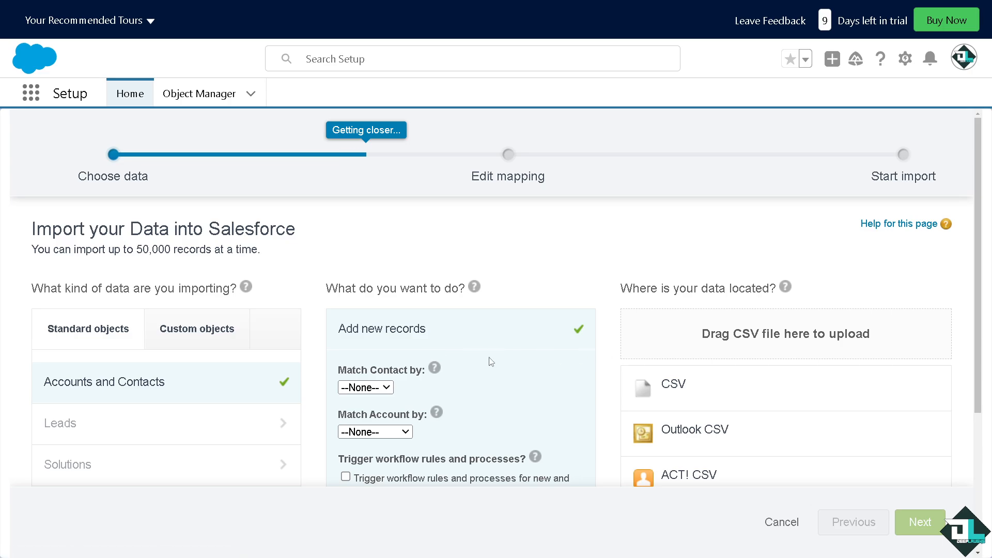
Step: Select CSV as the location of the import data
{"action": "scroll", "scroll_direction": "down", "scroll_amount": 3}
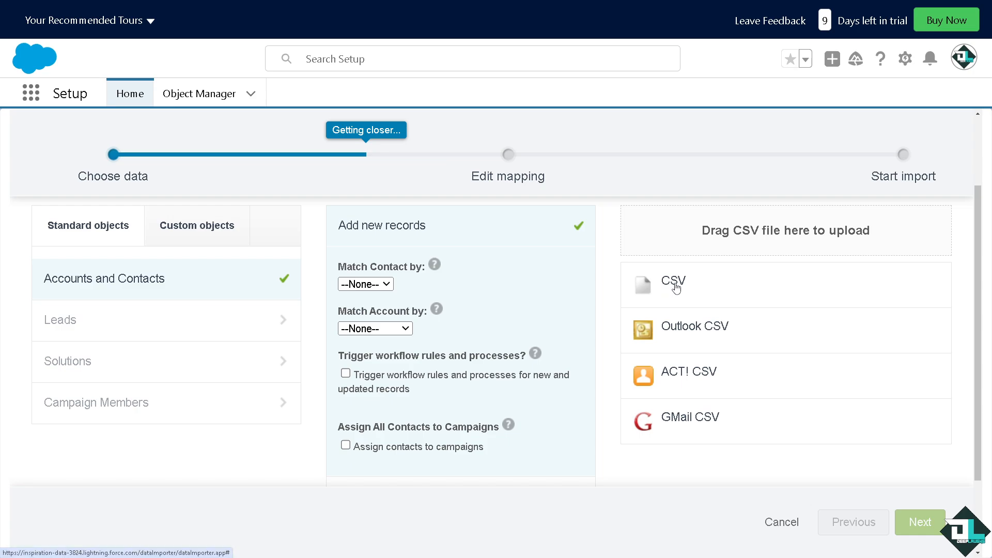
{"action": "mouse_move", "coordinate": [686, 335]}
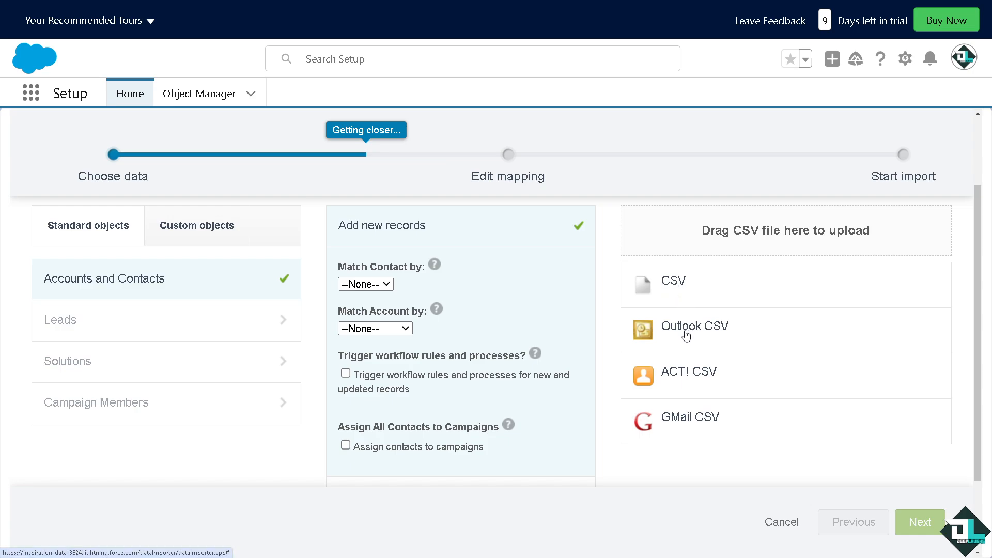
{"action": "mouse_move", "coordinate": [673, 383]}
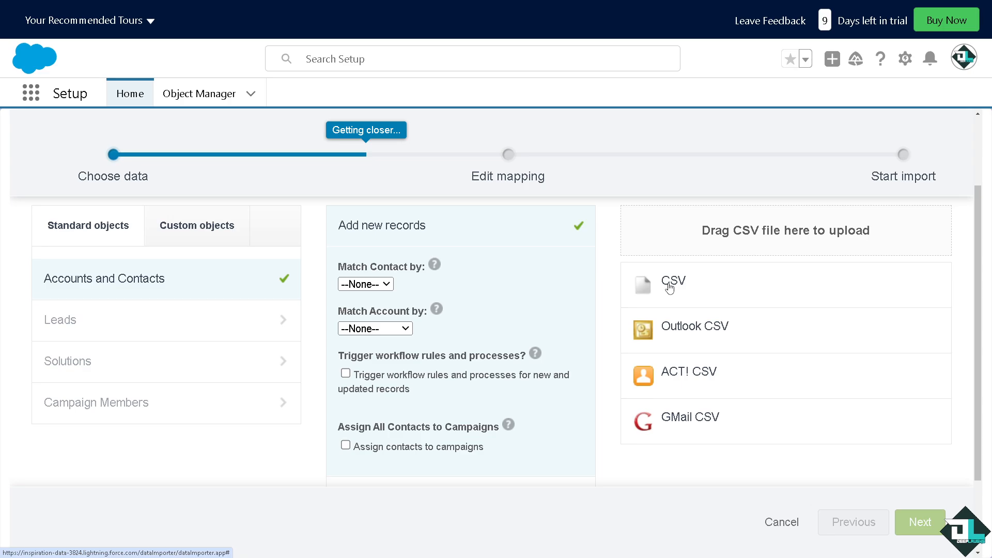
{"action": "left_click", "coordinate": [672, 283]}
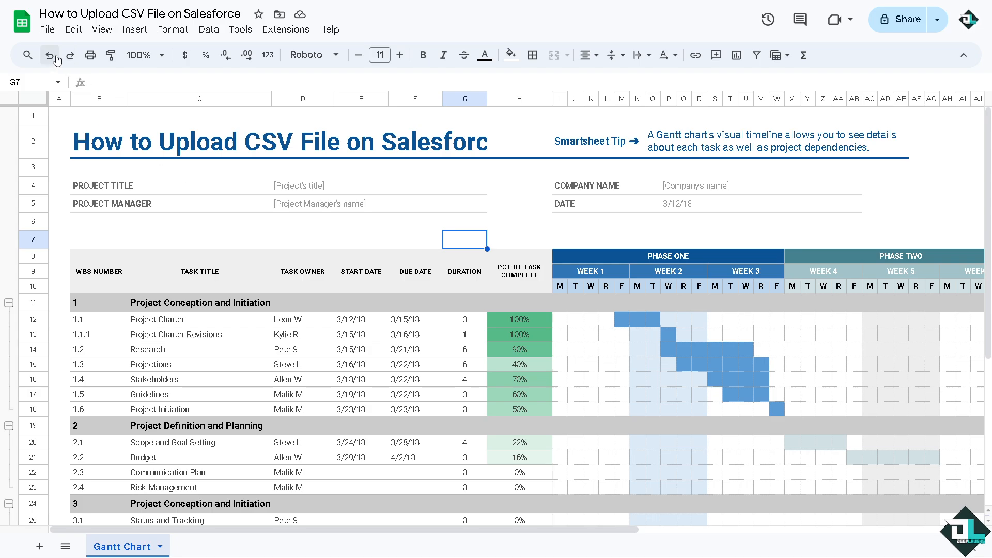
Step: Start downloading the spreadsheet as a .csv from the File menu
{"action": "left_click", "coordinate": [47, 29]}
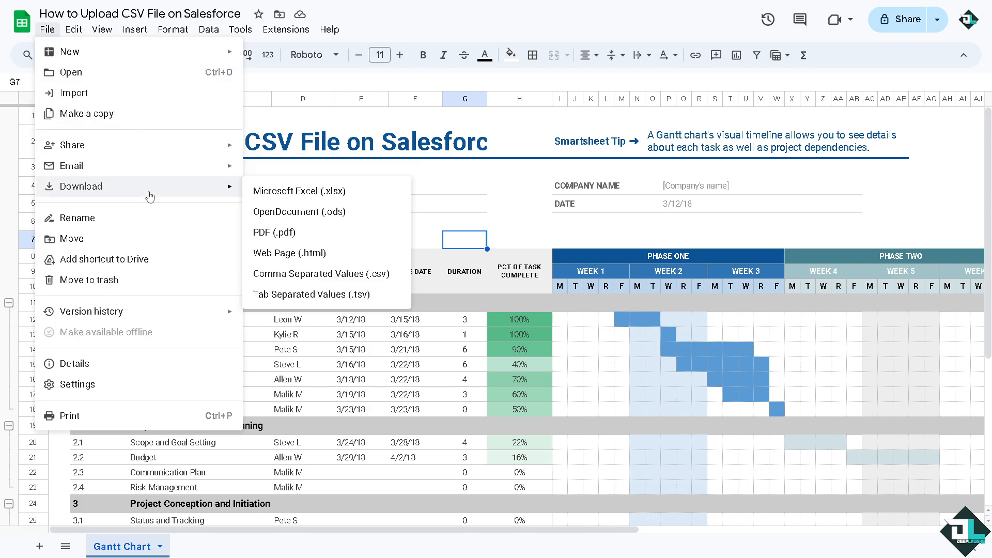
{"action": "mouse_move", "coordinate": [345, 282]}
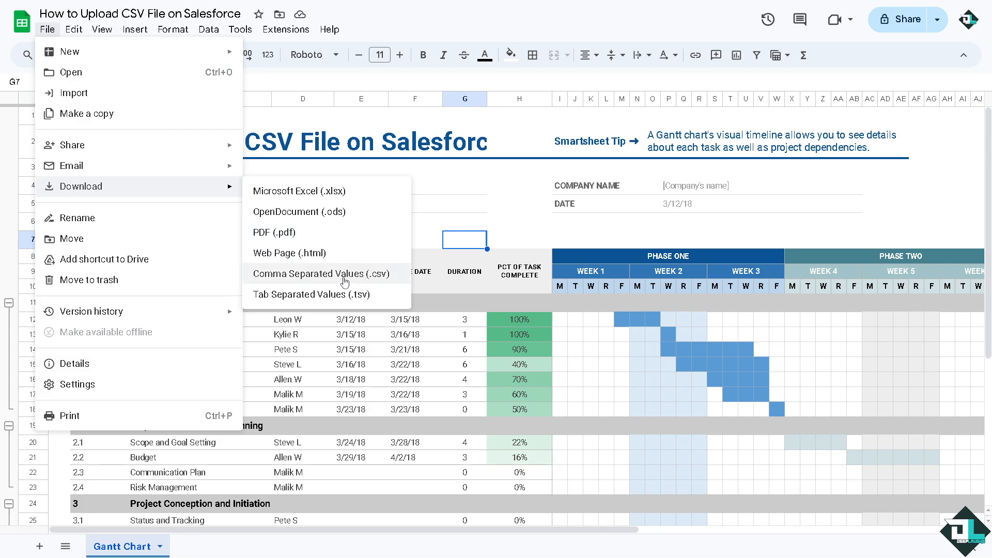
{"action": "mouse_move", "coordinate": [339, 279]}
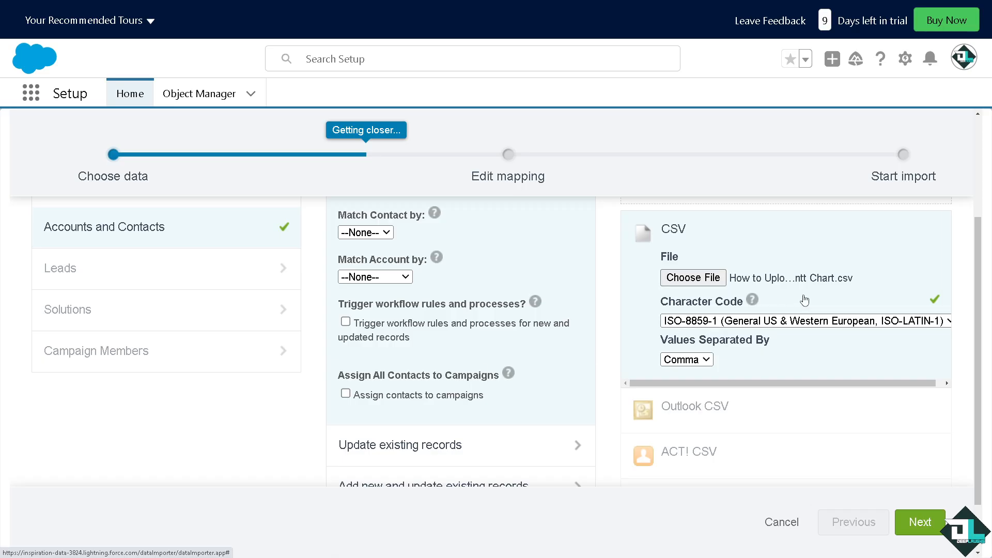
{"action": "mouse_move", "coordinate": [790, 374]}
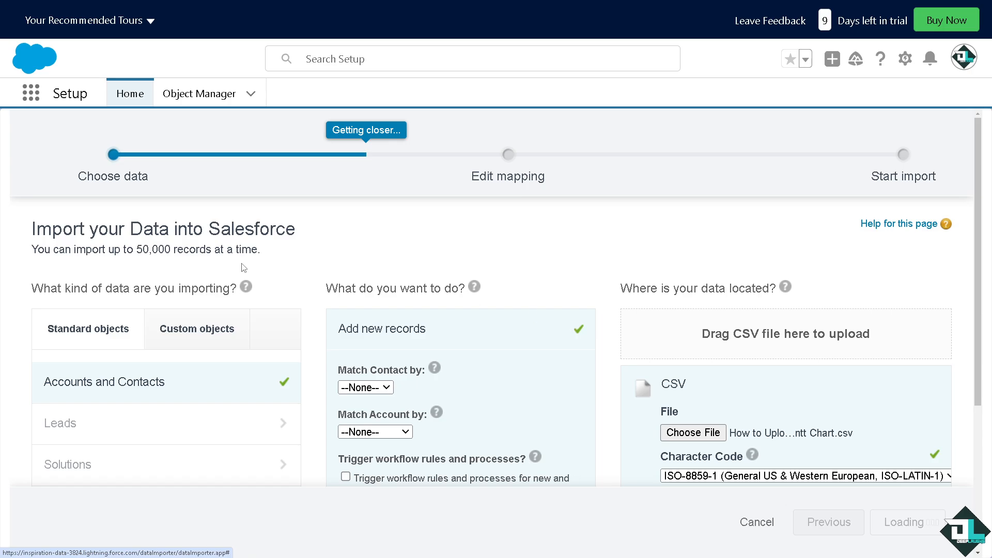
Step: Proceed from the attached Gantt Chart CSV to the mapping step with Next
{"action": "left_click", "coordinate": [908, 522]}
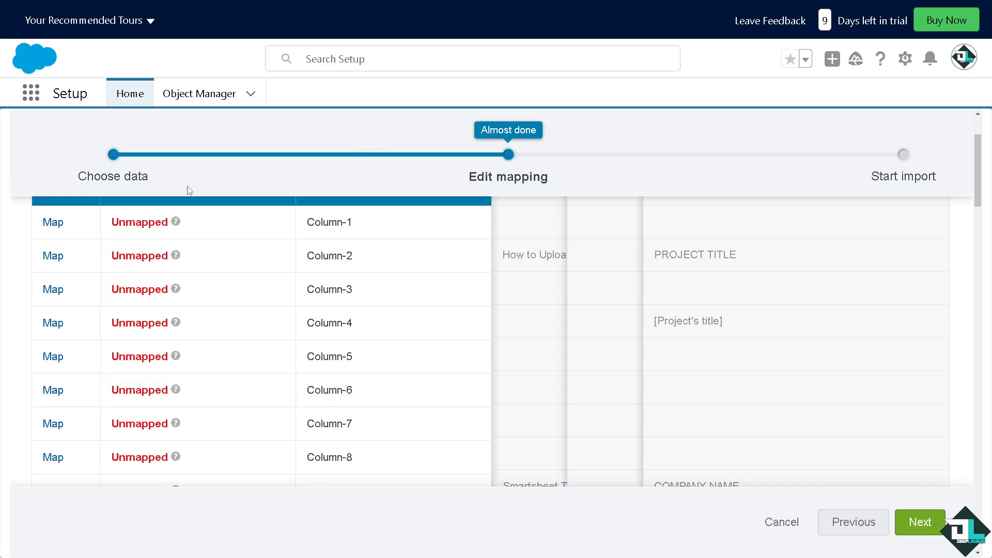
{"action": "mouse_move", "coordinate": [367, 231]}
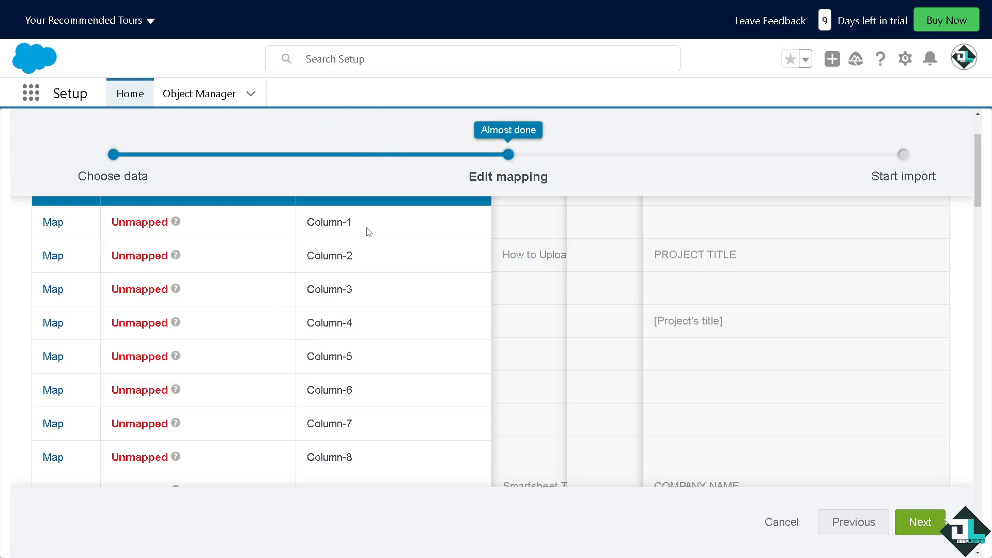
Step: Map Column-1 to Account Name, Shipping State/Province, Employees, Description and related fields
{"action": "left_click", "coordinate": [52, 221]}
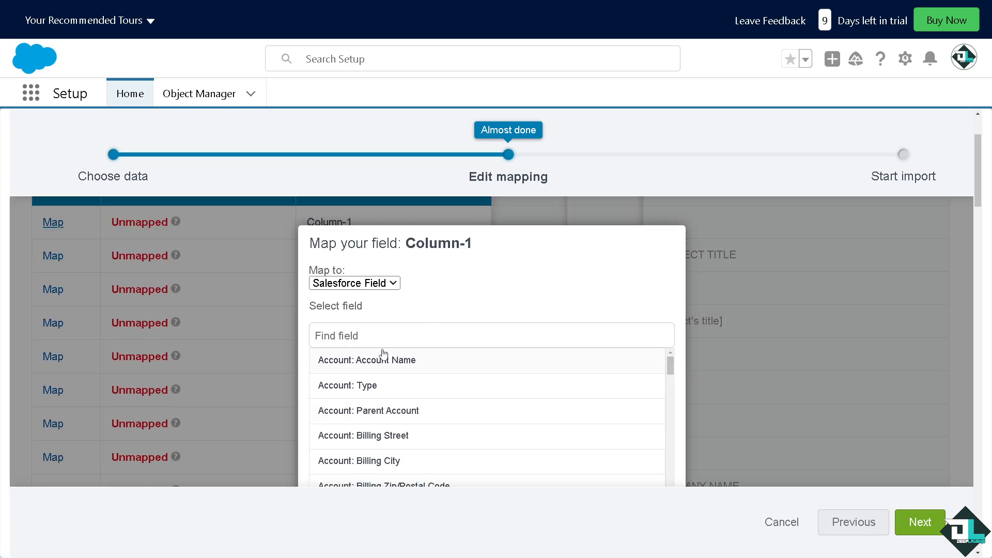
{"action": "left_click", "coordinate": [365, 360]}
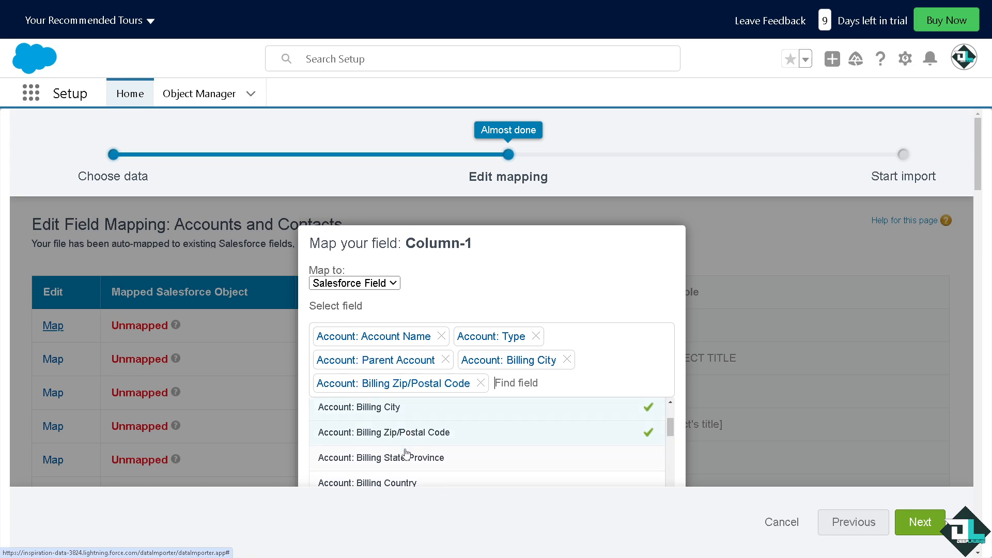
{"action": "left_click", "coordinate": [401, 453]}
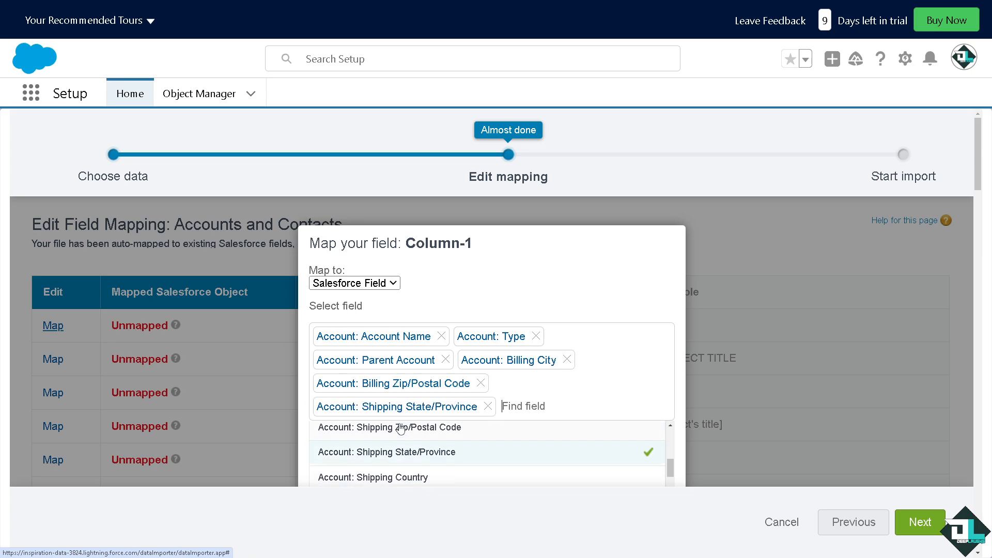
{"action": "left_click", "coordinate": [390, 428]}
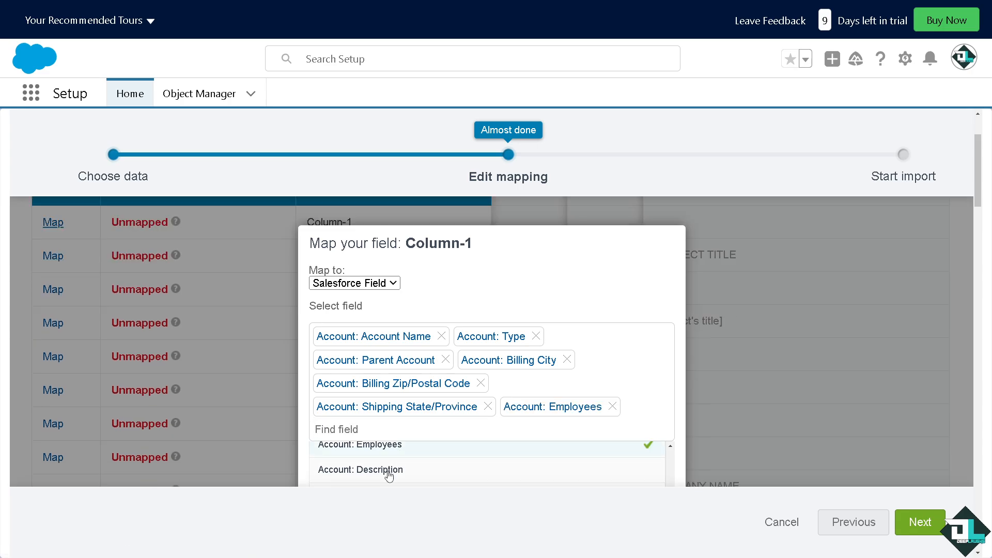
{"action": "left_click", "coordinate": [359, 469]}
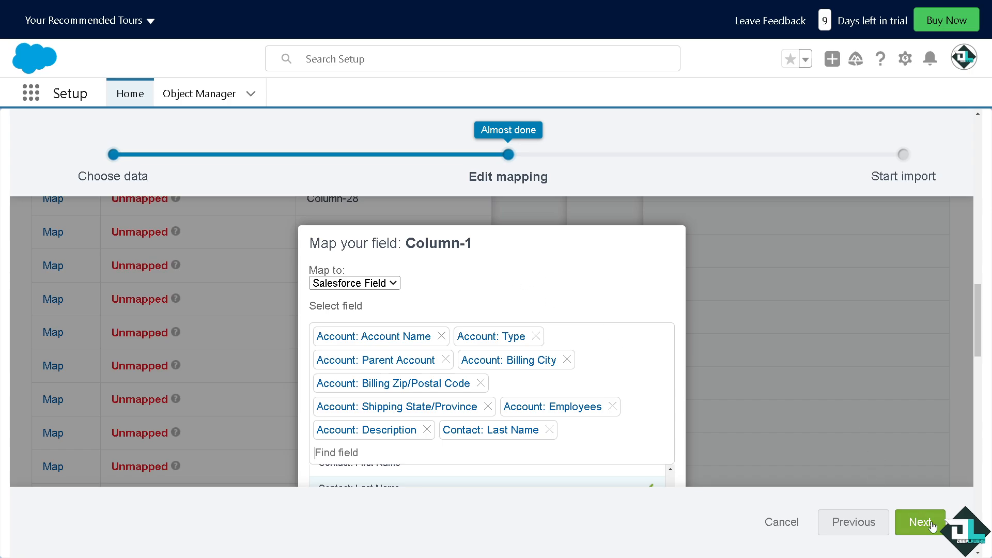
Step: Review, start the CSV import and dismiss the Congratulations dialog
{"action": "left_click", "coordinate": [921, 522]}
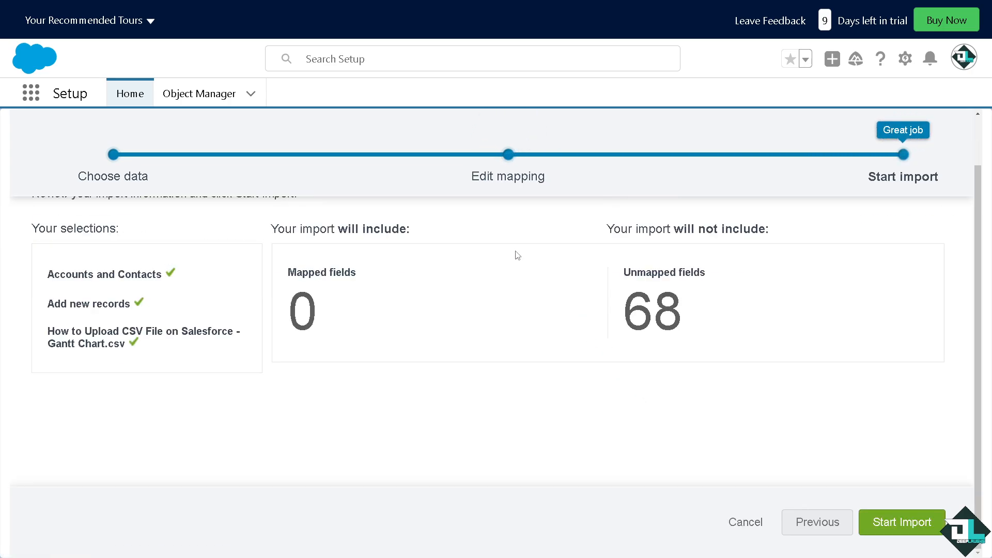
{"action": "mouse_move", "coordinate": [530, 216]}
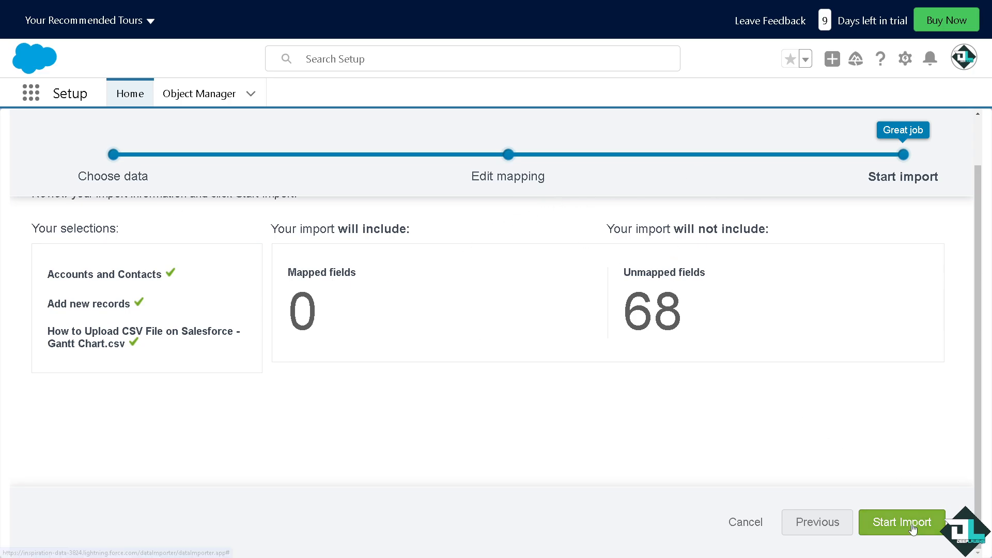
{"action": "left_click", "coordinate": [901, 522]}
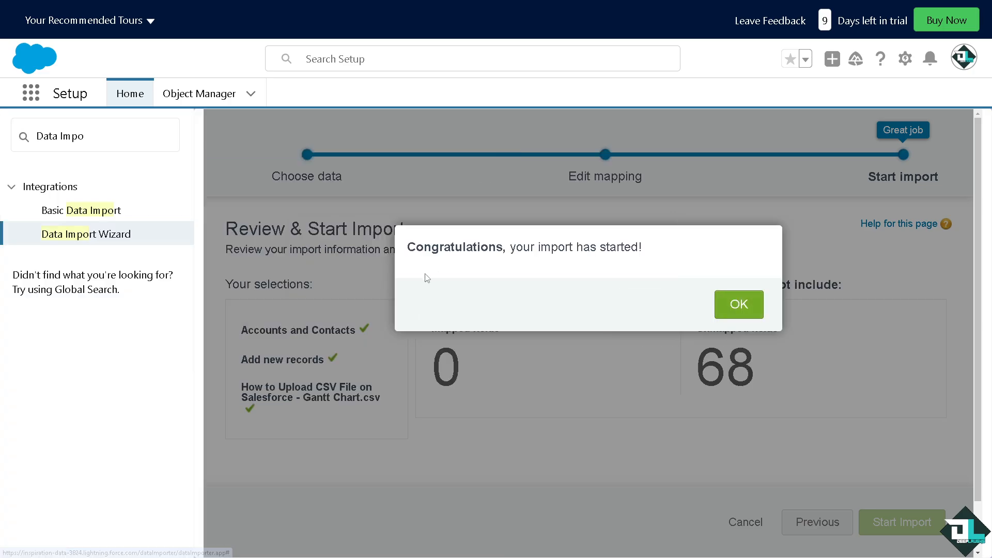
{"action": "left_click", "coordinate": [739, 304]}
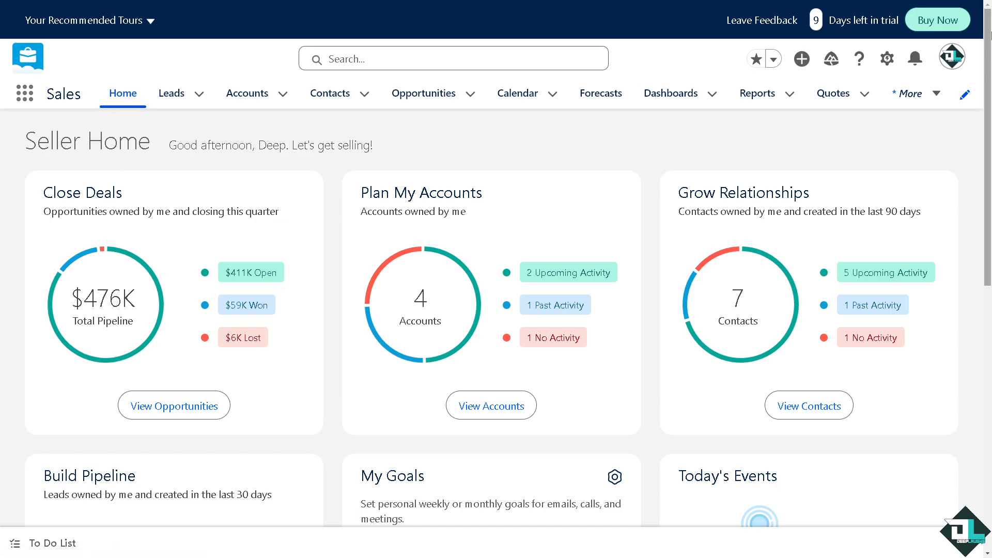
Step: Enter Setup from the gear menu and search Quick Find for 'Imp' to reach Basic Data Import
{"action": "left_click", "coordinate": [886, 59]}
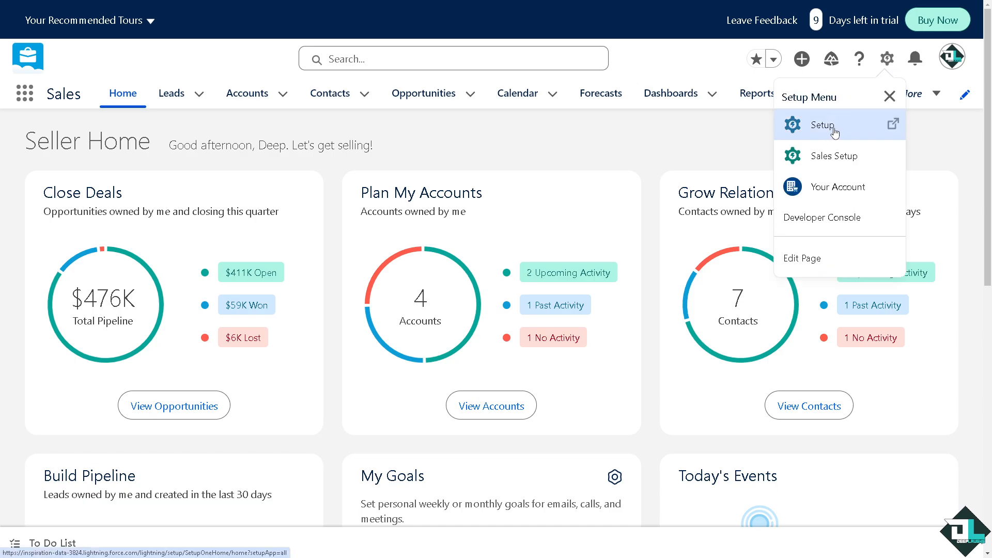
{"action": "left_click", "coordinate": [823, 125]}
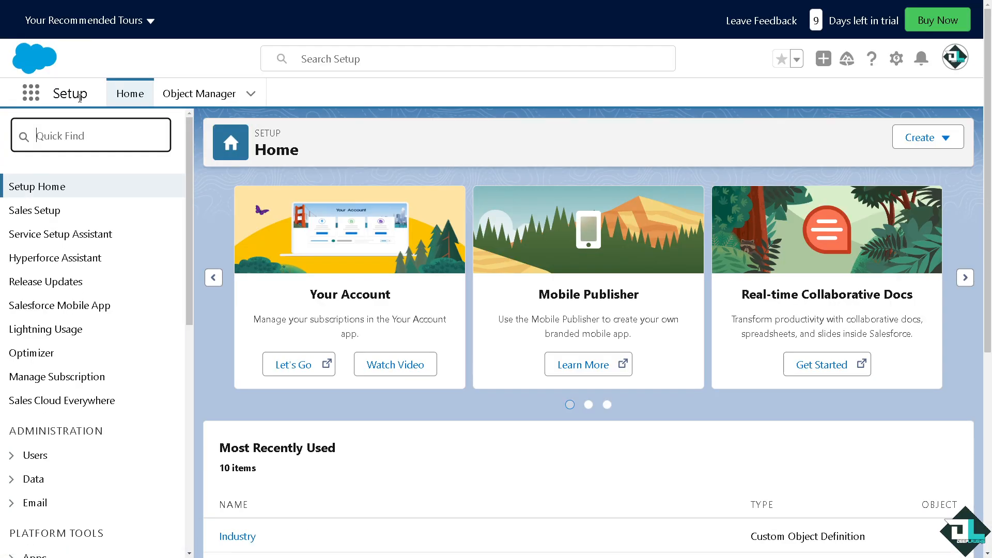
{"action": "type", "text": "Import"}
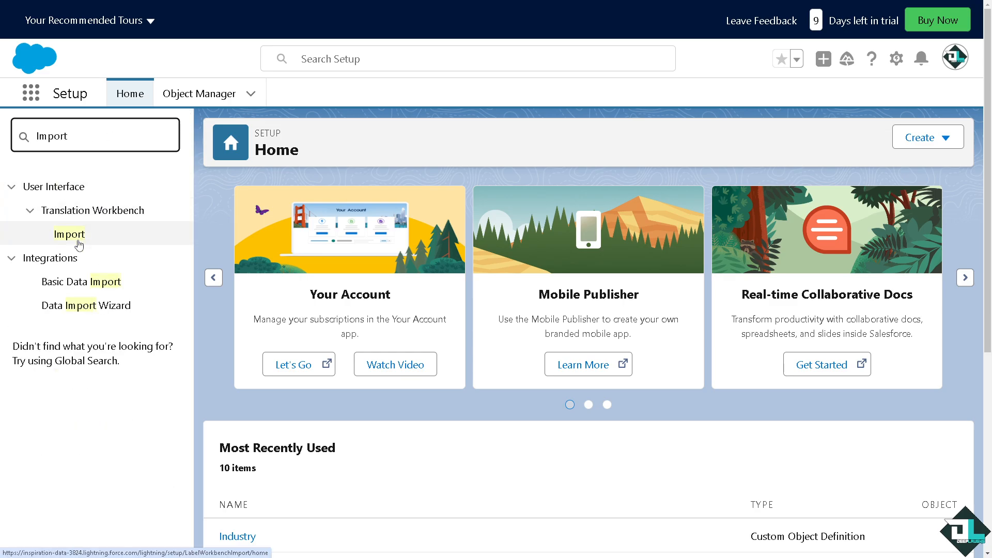
{"action": "left_click", "coordinate": [80, 281]}
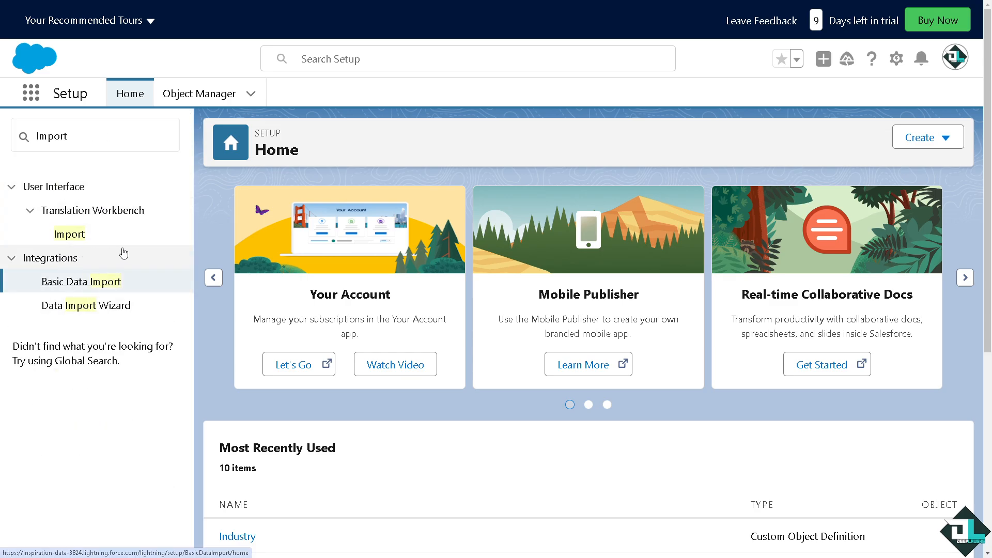
Step: Toggle Enable Basic Data Import off and back on so it shows Enabled
{"action": "left_click", "coordinate": [81, 281]}
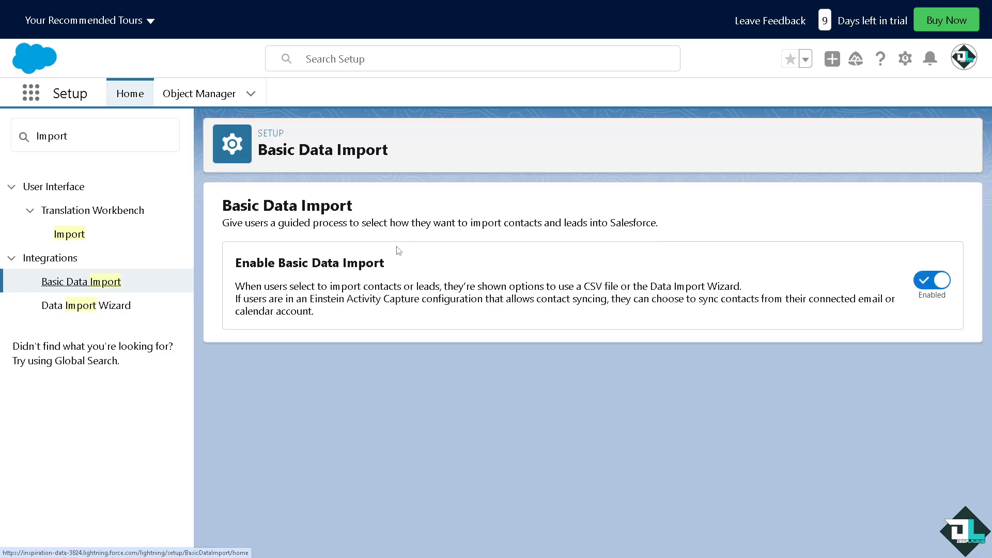
{"action": "left_click", "coordinate": [933, 279]}
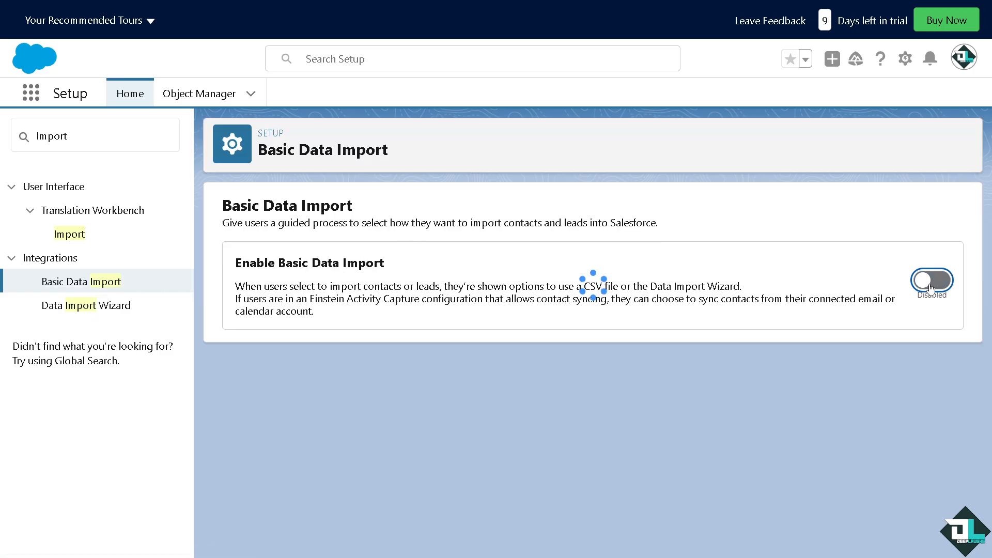
{"action": "left_click", "coordinate": [932, 279]}
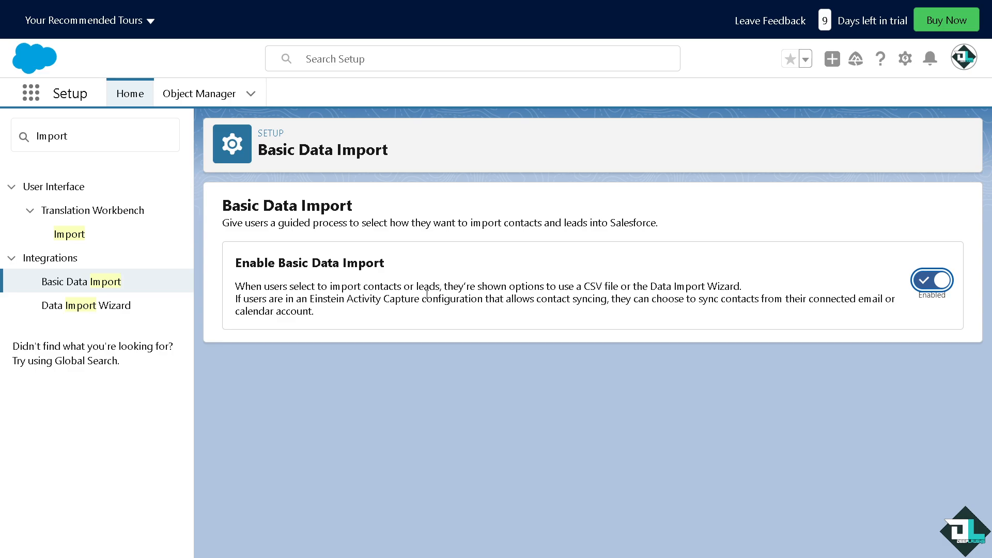
{"action": "mouse_move", "coordinate": [522, 289]}
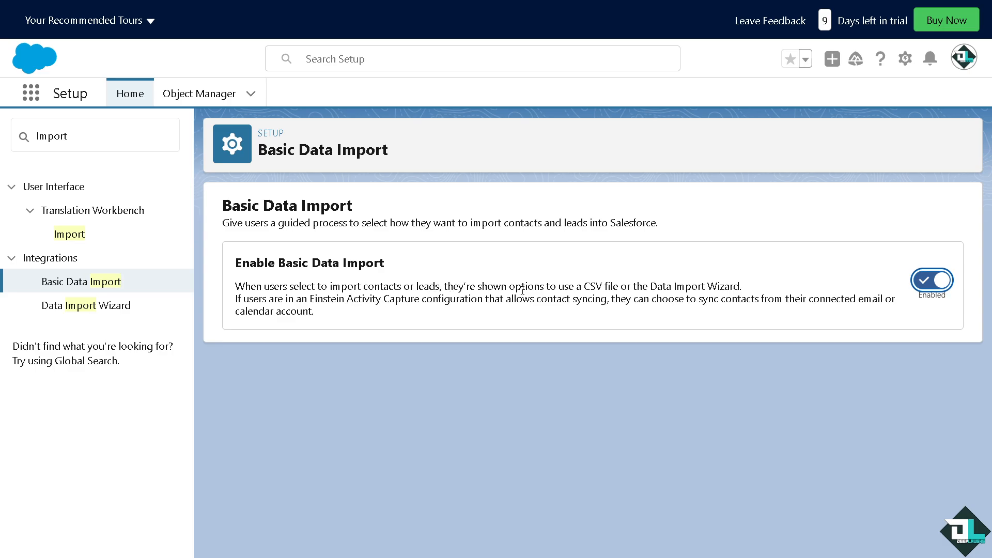
{"action": "mouse_move", "coordinate": [626, 289]}
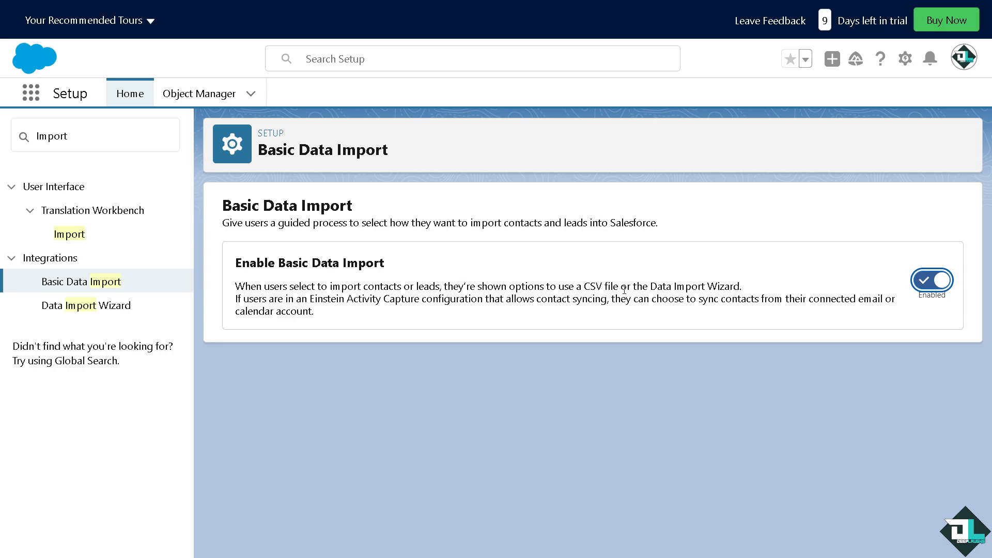
{"action": "mouse_move", "coordinate": [715, 285]}
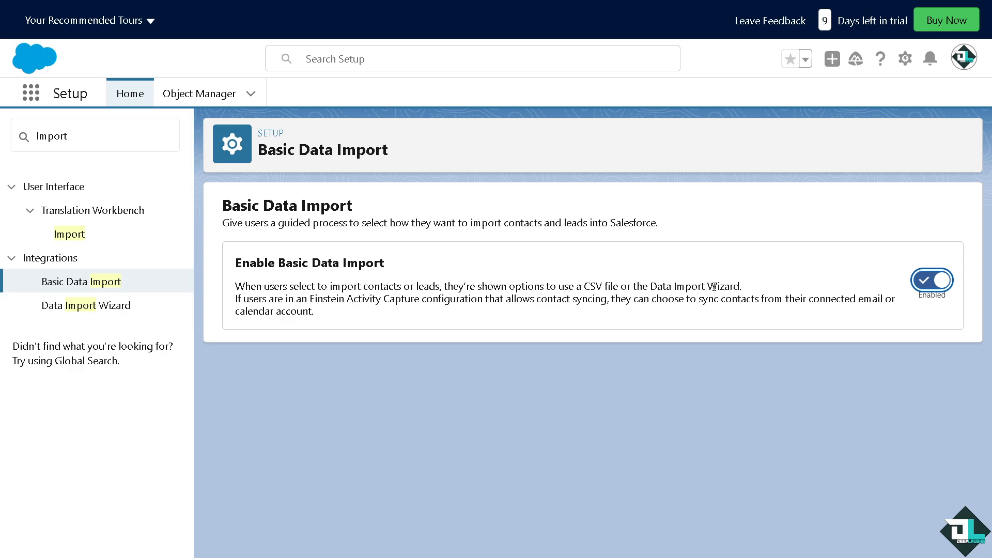
{"action": "mouse_move", "coordinate": [211, 305]}
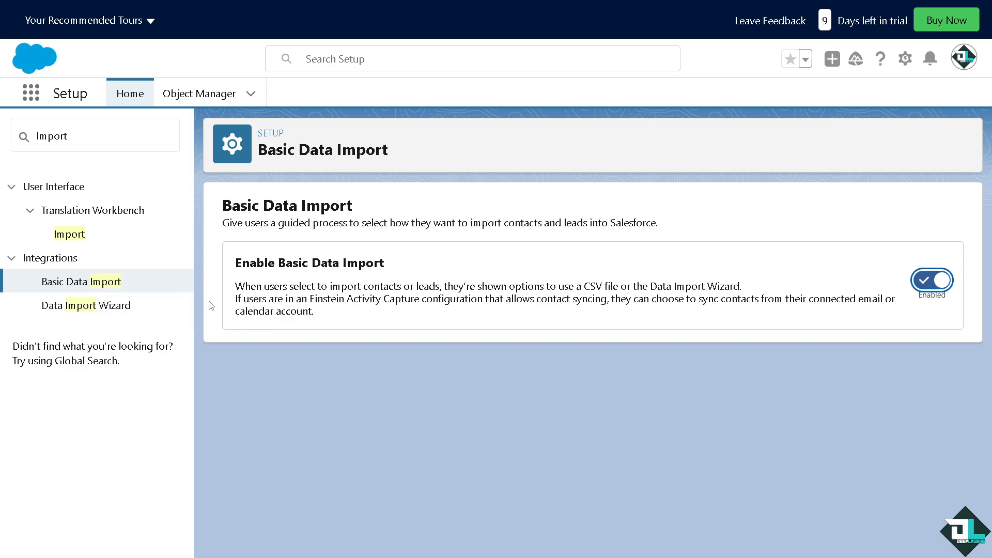
{"action": "mouse_move", "coordinate": [474, 310]}
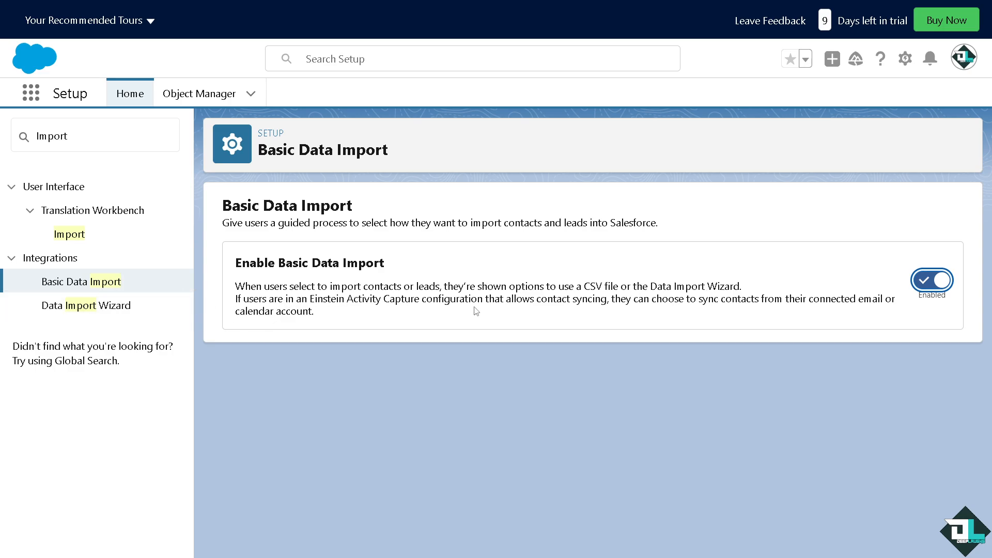
{"action": "mouse_move", "coordinate": [722, 304]}
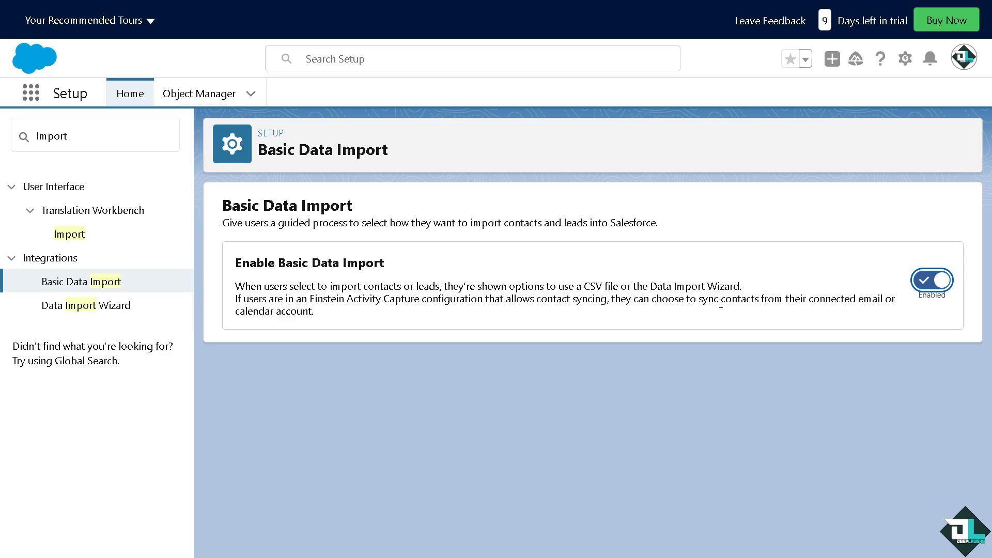
{"action": "mouse_move", "coordinate": [435, 315]}
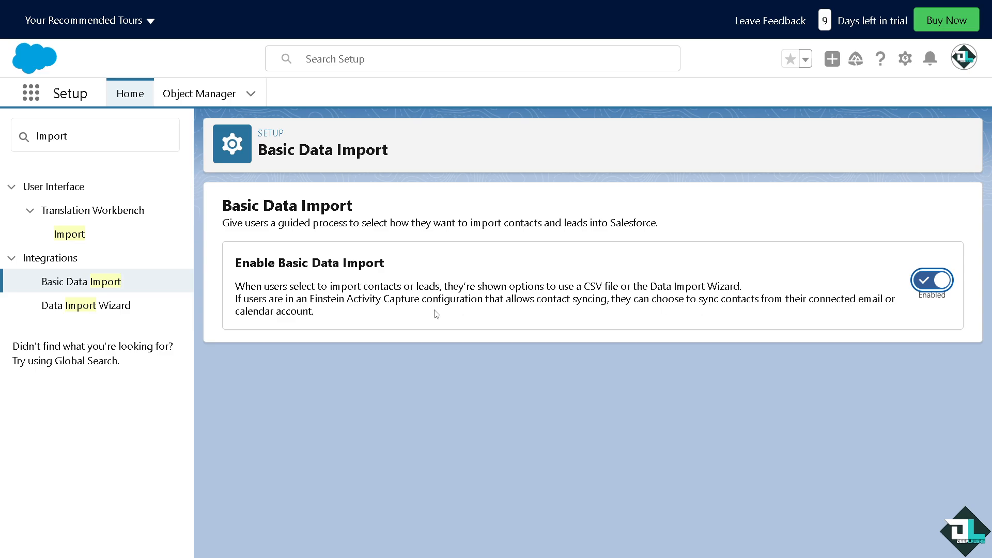
{"action": "mouse_move", "coordinate": [57, 233]}
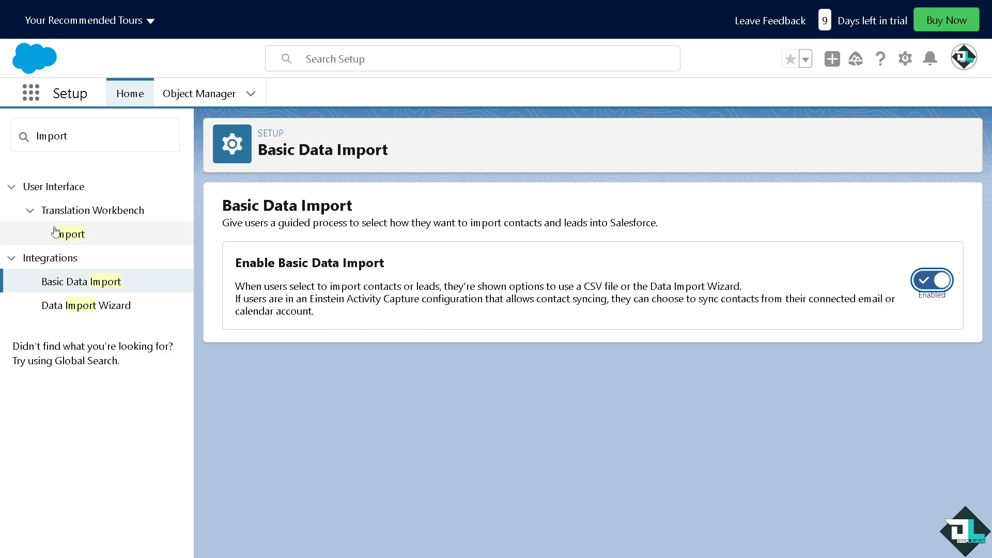